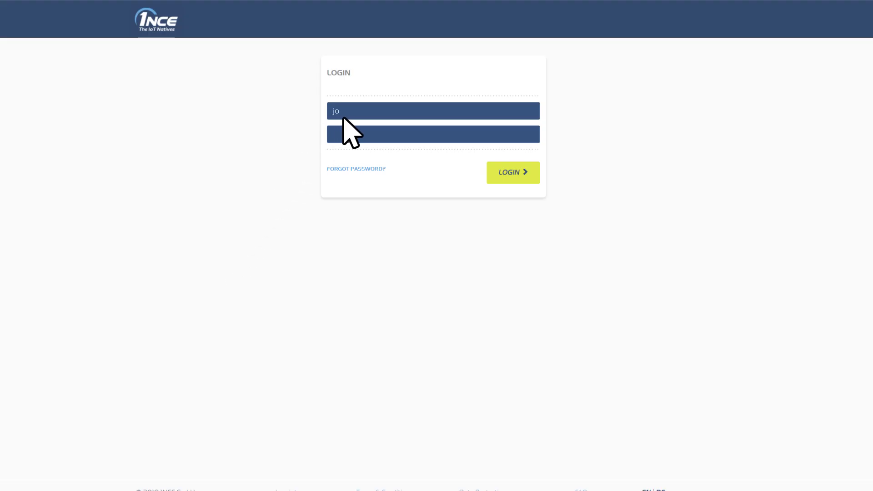
{"action": "type", "text": "john.doe@mail.com"}
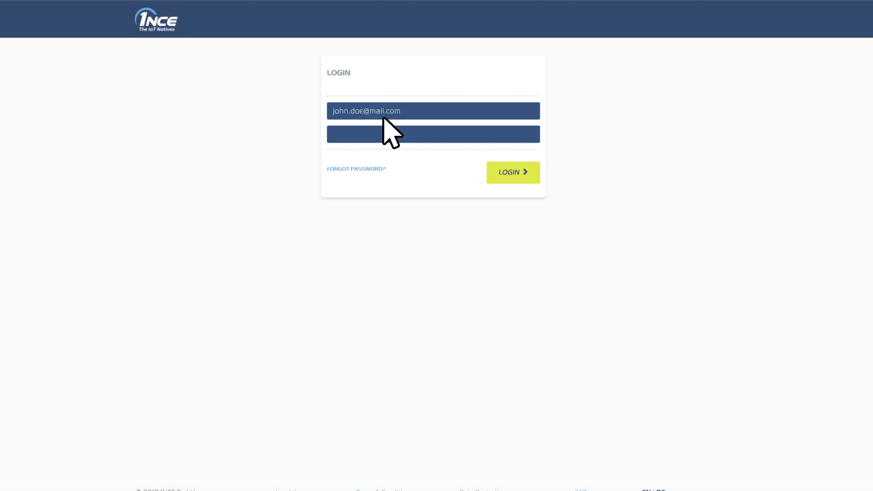
{"action": "type", "text": "*"}
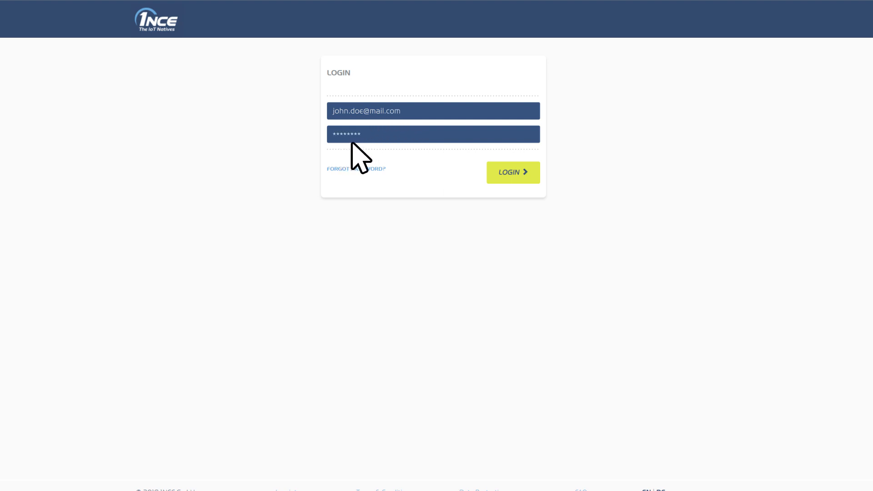
{"action": "mouse_move", "coordinate": [505, 184]}
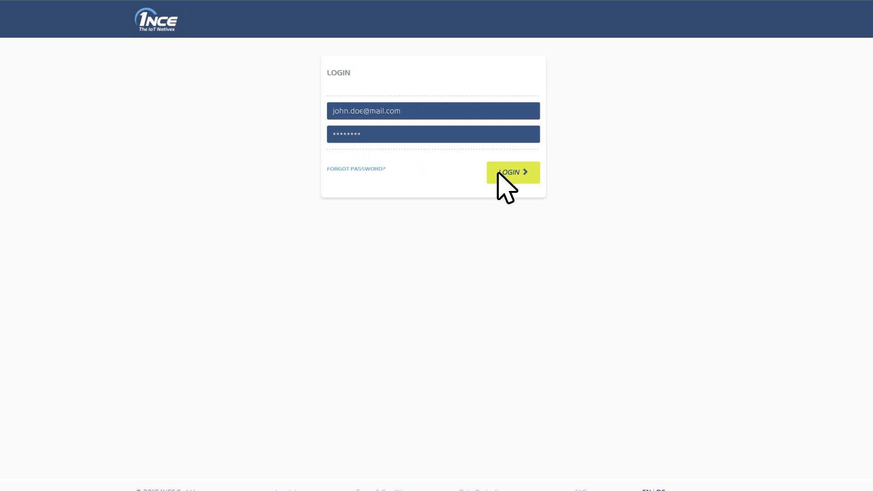
{"action": "left_click", "coordinate": [513, 171]}
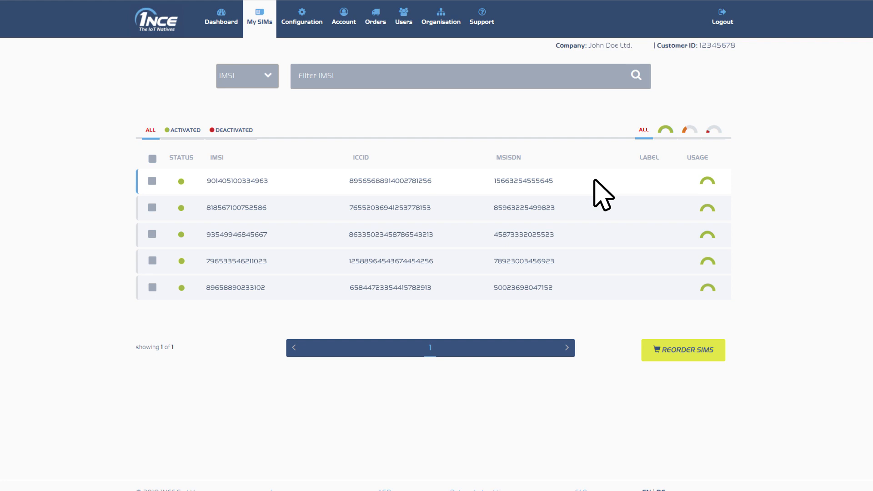
{"action": "left_click", "coordinate": [683, 349]}
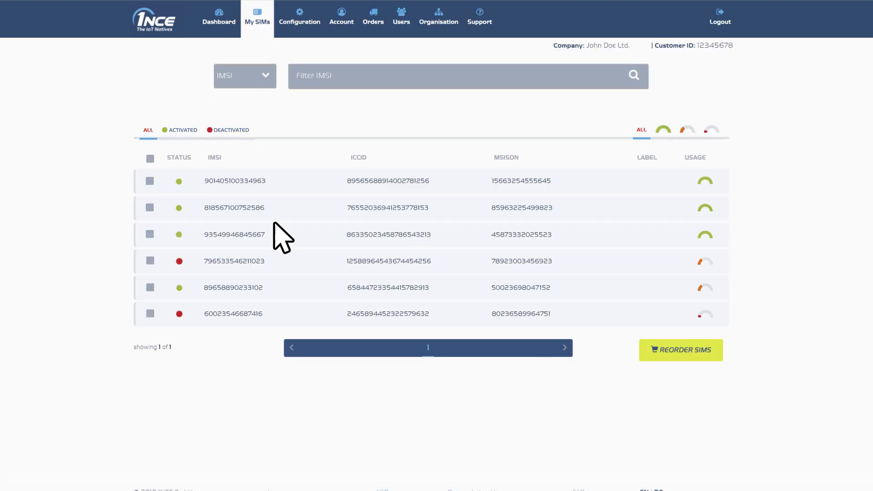
{"action": "left_click", "coordinate": [234, 233]}
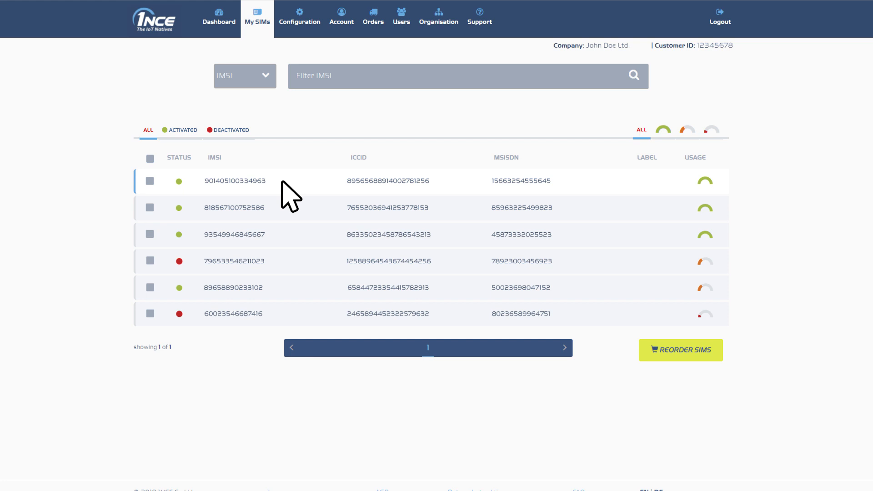
{"action": "mouse_move", "coordinate": [273, 106]}
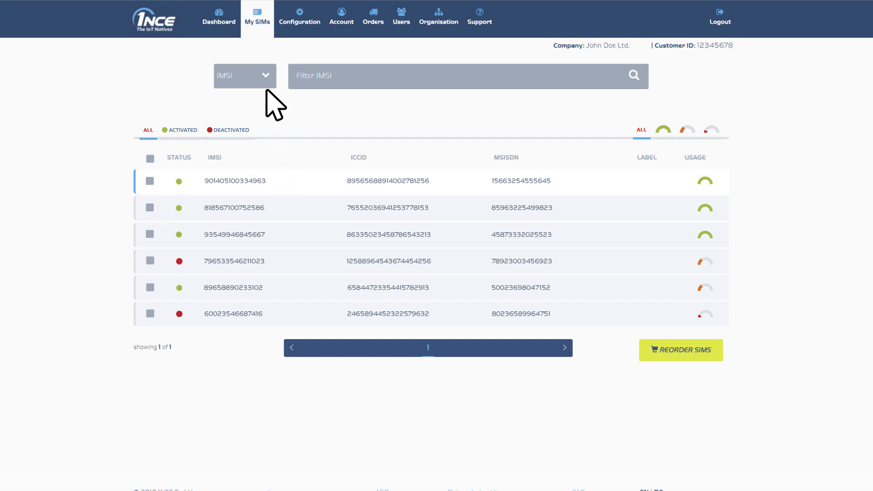
{"action": "left_click", "coordinate": [245, 76]}
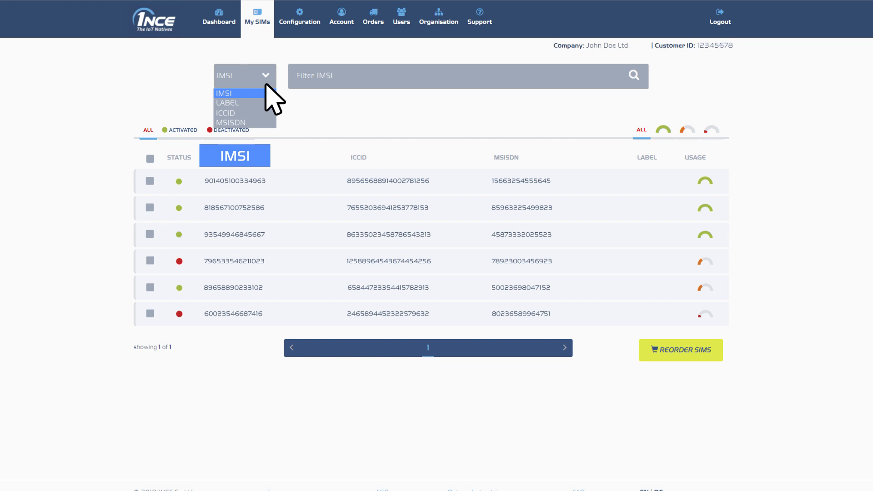
{"action": "left_click", "coordinate": [226, 113]}
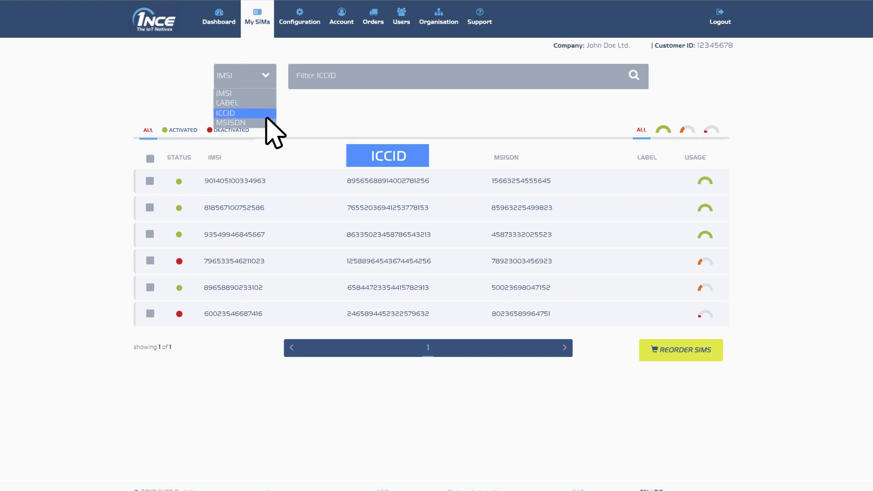
{"action": "left_click", "coordinate": [230, 123]}
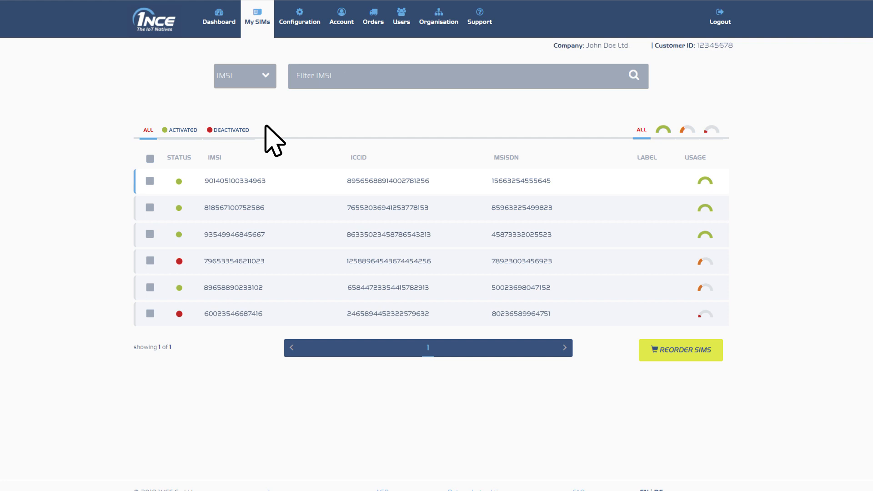
{"action": "mouse_move", "coordinate": [194, 150]}
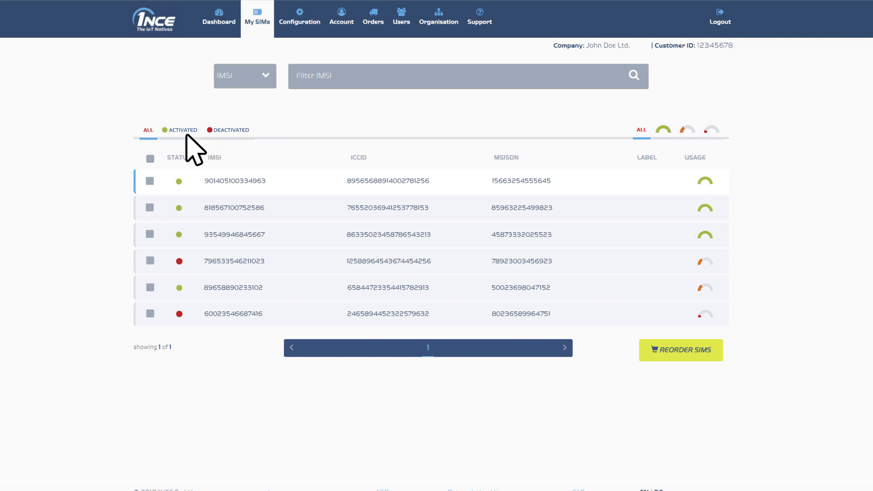
{"action": "left_click", "coordinate": [230, 131]}
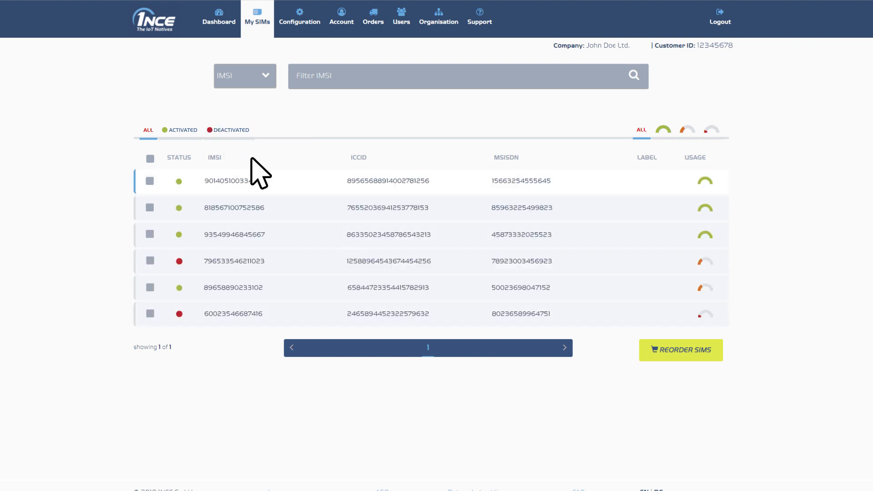
{"action": "mouse_move", "coordinate": [289, 200]}
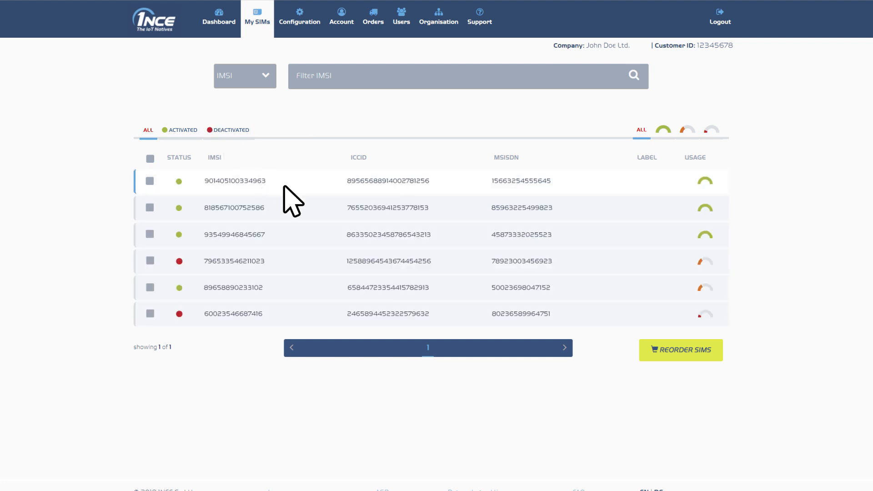
Step: View the first SIM's details, event history and data/SMS usage
{"action": "left_click", "coordinate": [234, 180]}
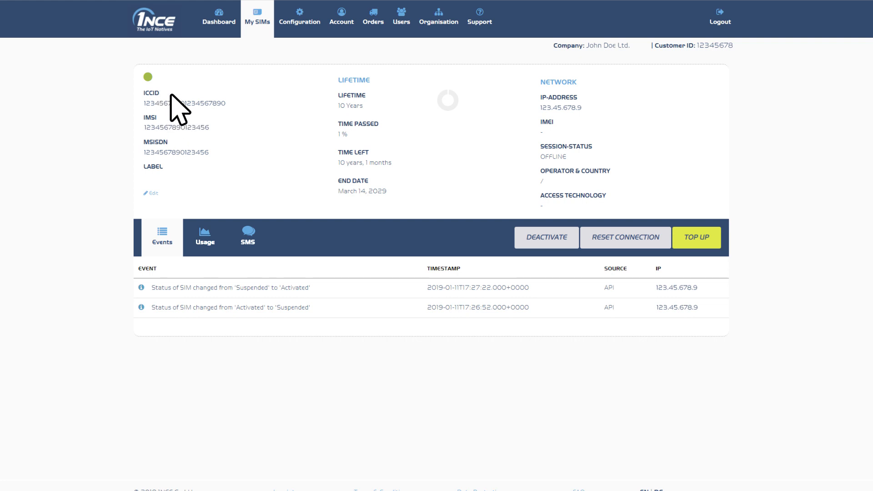
{"action": "mouse_move", "coordinate": [182, 160]}
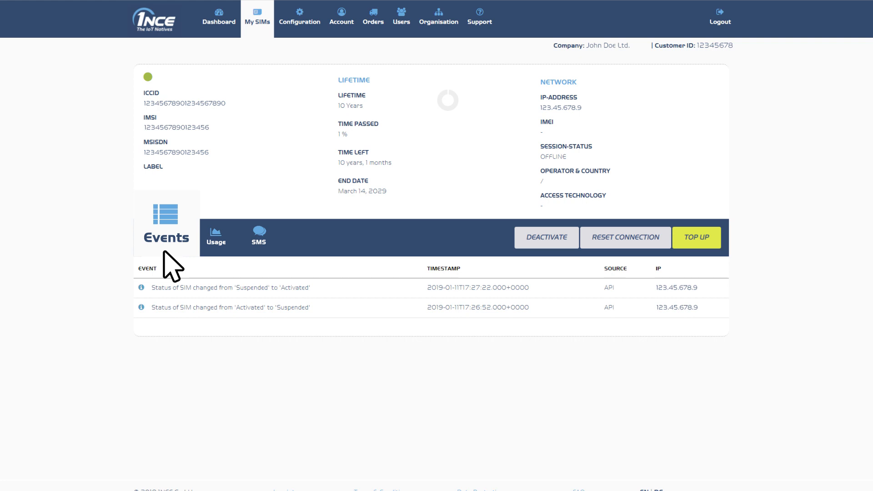
{"action": "left_click", "coordinate": [212, 234]}
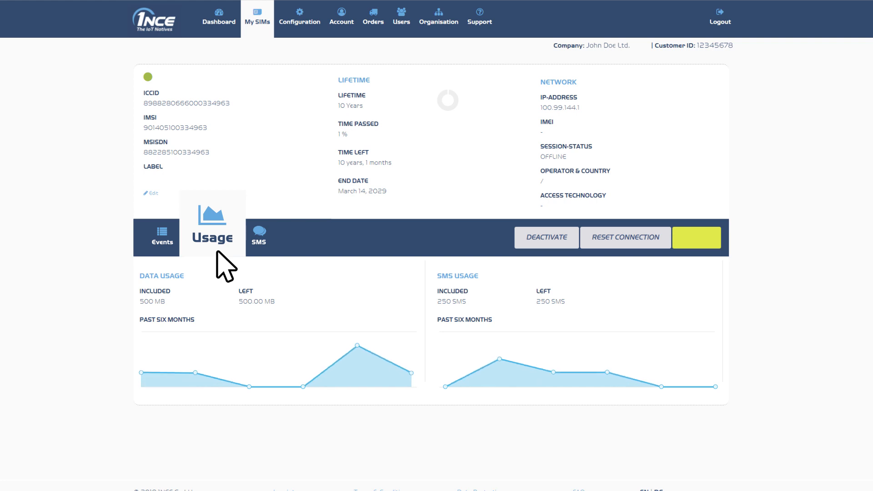
{"action": "left_click", "coordinate": [258, 237]}
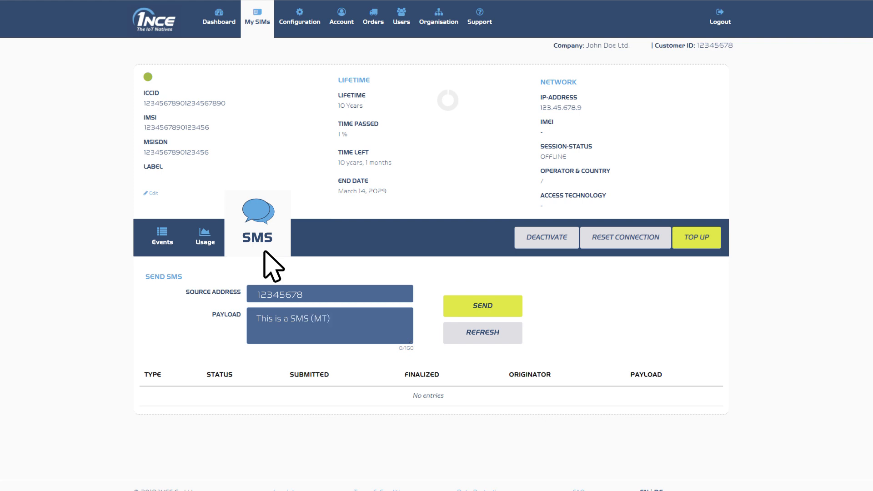
Step: Send the SMS "This is a SMS (MT) to my device" to the SIM, then go to Configuration
{"action": "type", "text": "to my device"}
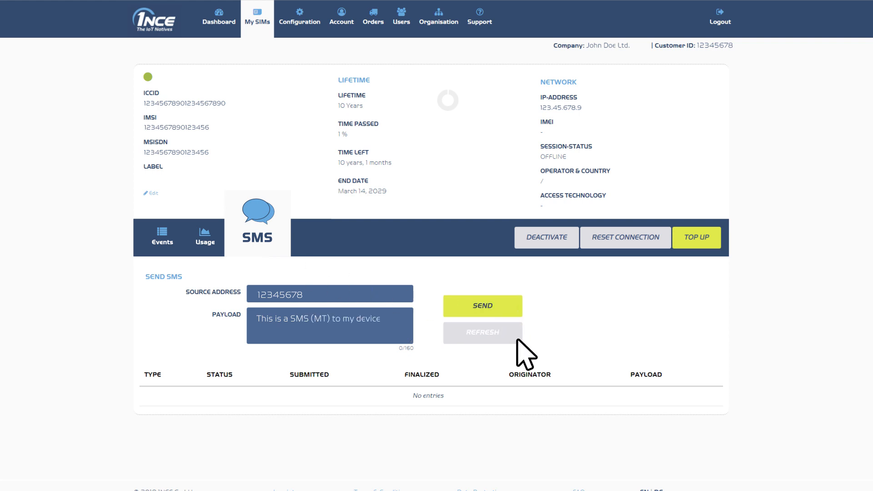
{"action": "left_click", "coordinate": [482, 306]}
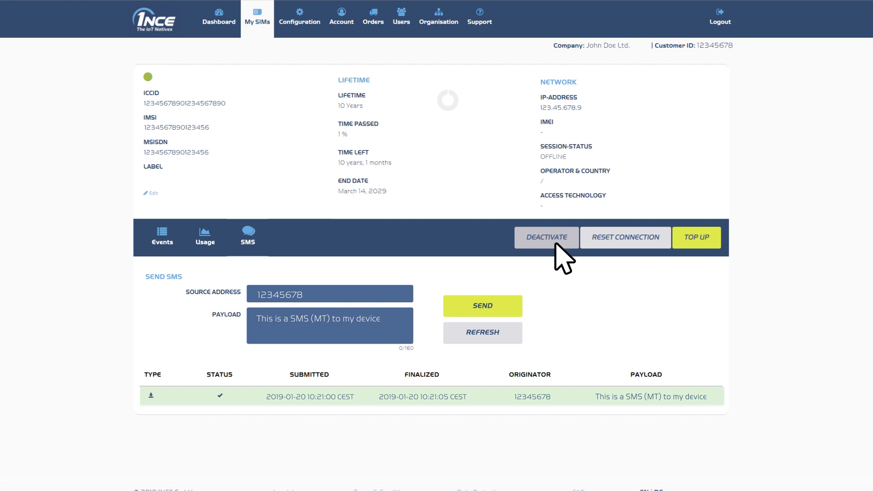
{"action": "mouse_move", "coordinate": [625, 237]}
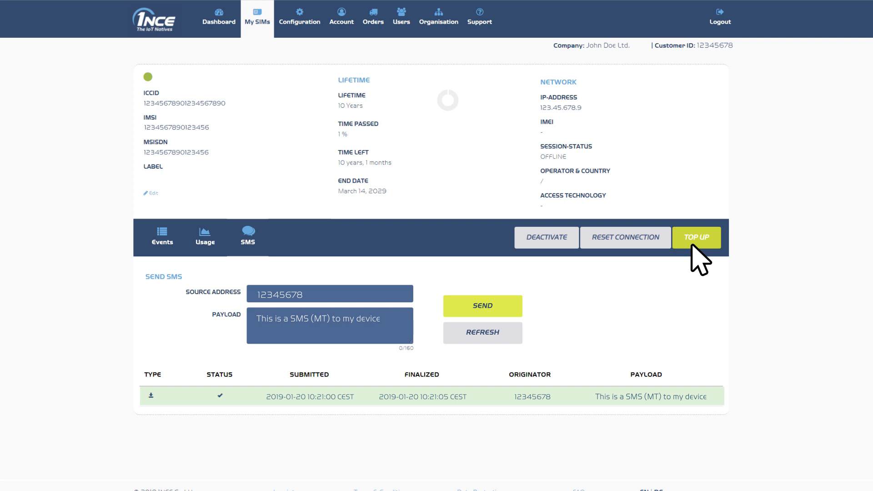
{"action": "left_click", "coordinate": [300, 18]}
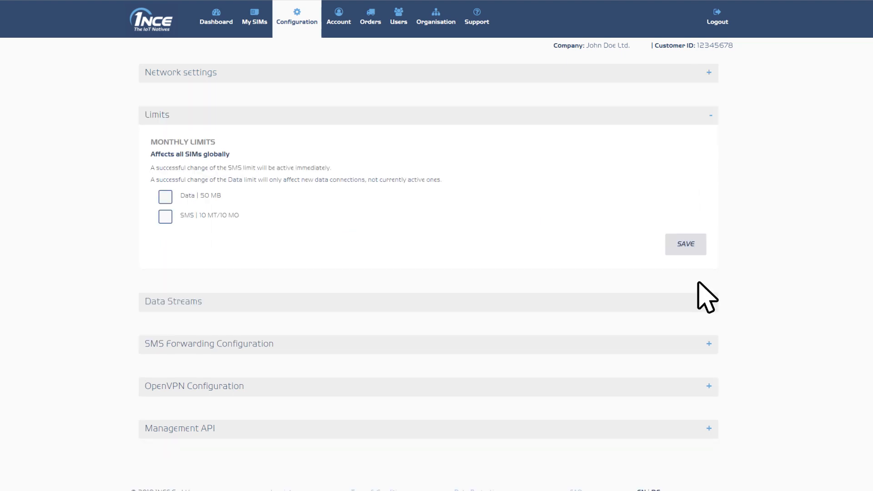
Step: Expand the SMS Forwarding and OpenVPN configuration sections, then go to Account
{"action": "left_click", "coordinate": [173, 301]}
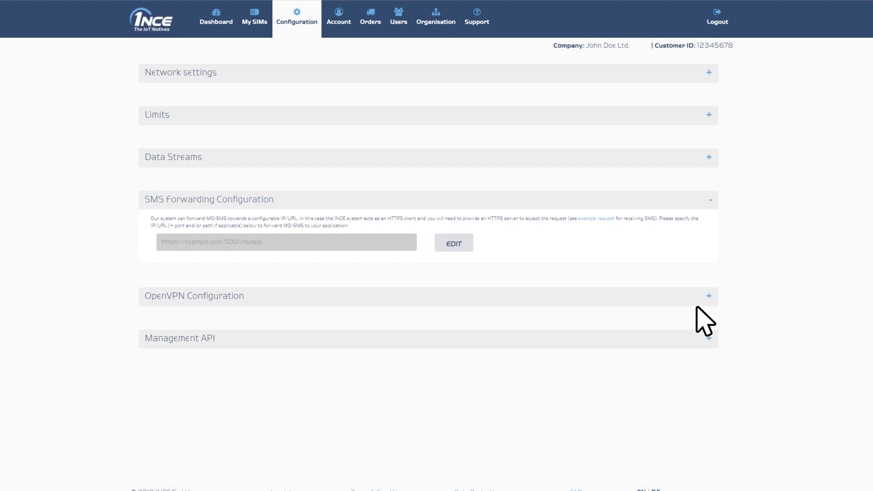
{"action": "left_click", "coordinate": [193, 296]}
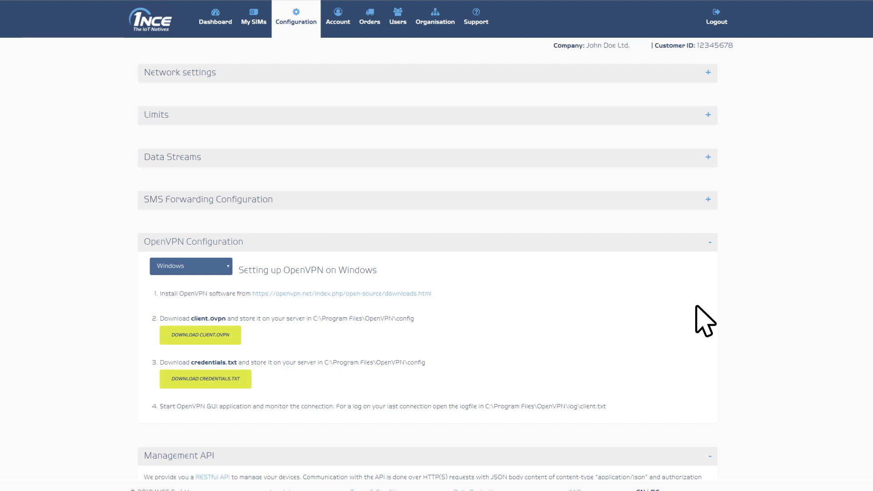
{"action": "left_click", "coordinate": [338, 16]}
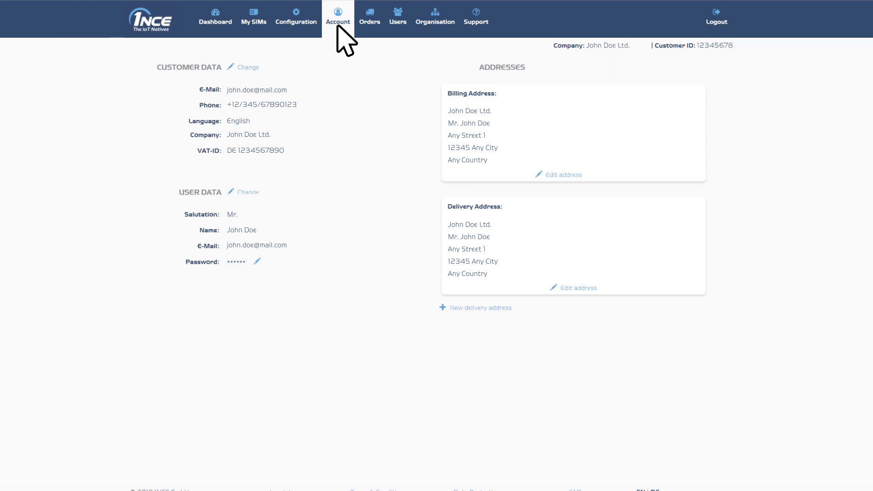
{"action": "mouse_move", "coordinate": [590, 217]}
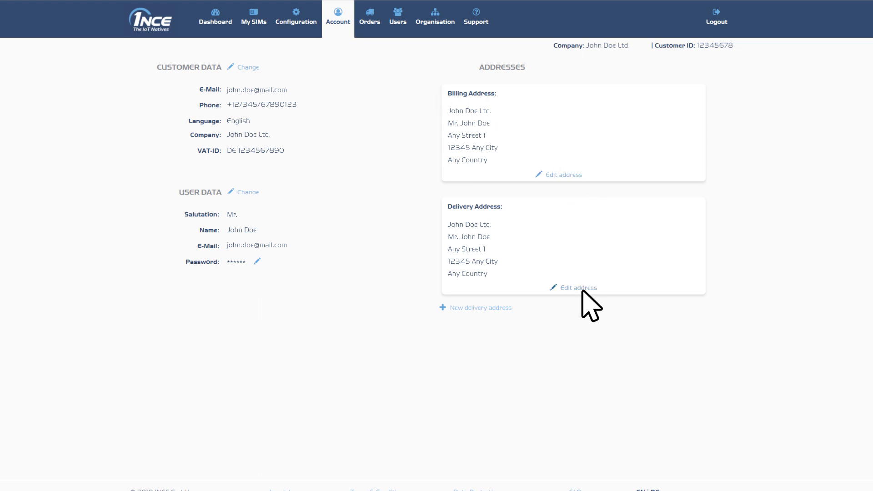
Step: Preview the customer data editor and close it without saving
{"action": "left_click", "coordinate": [248, 66]}
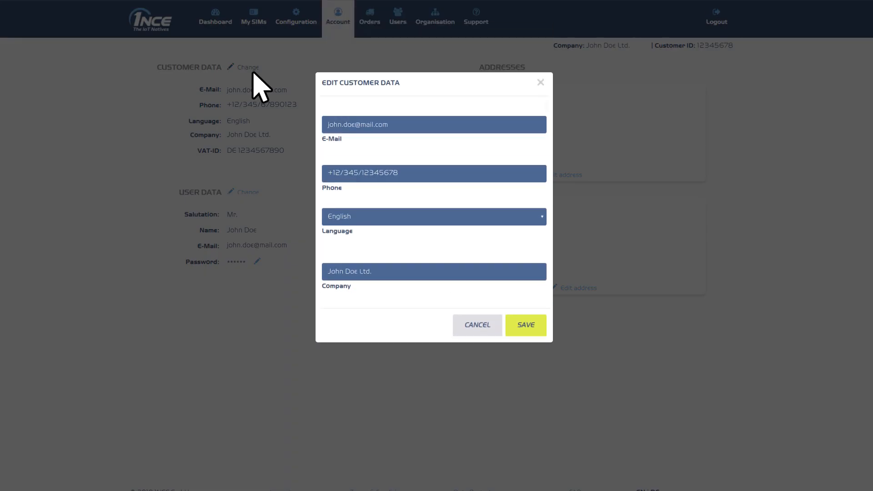
{"action": "left_click", "coordinate": [539, 83]}
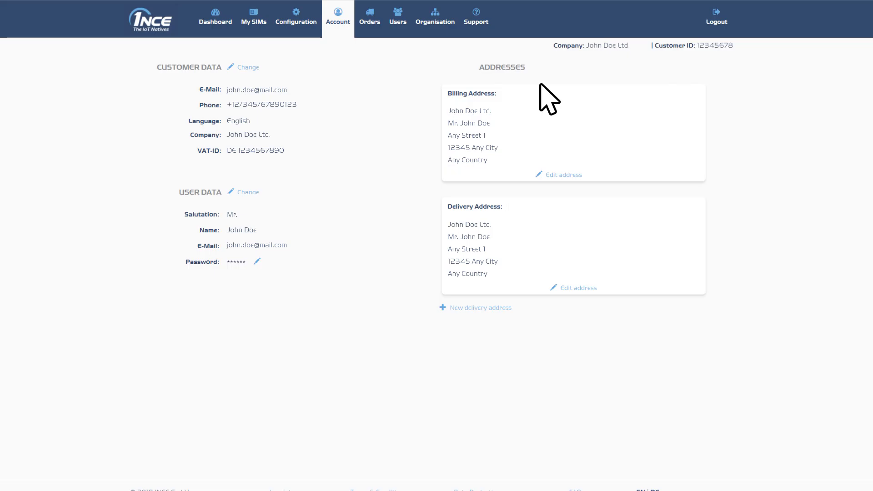
{"action": "mouse_move", "coordinate": [215, 220]}
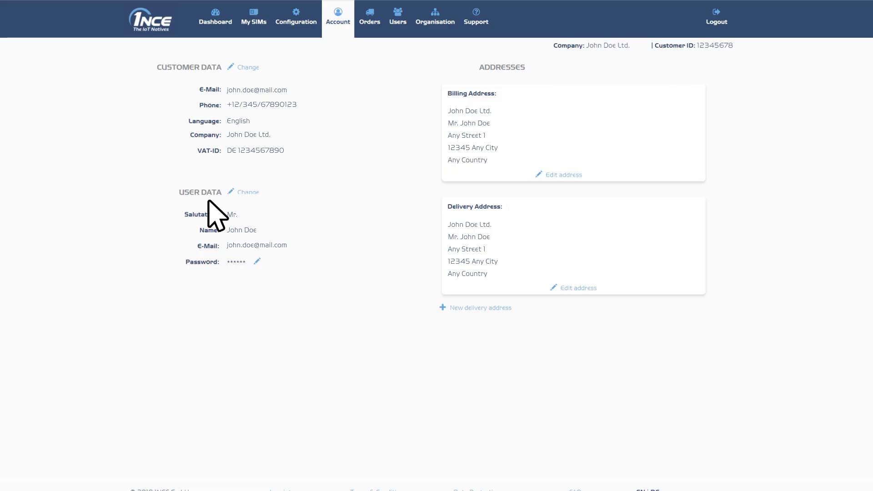
{"action": "left_click", "coordinate": [257, 261]}
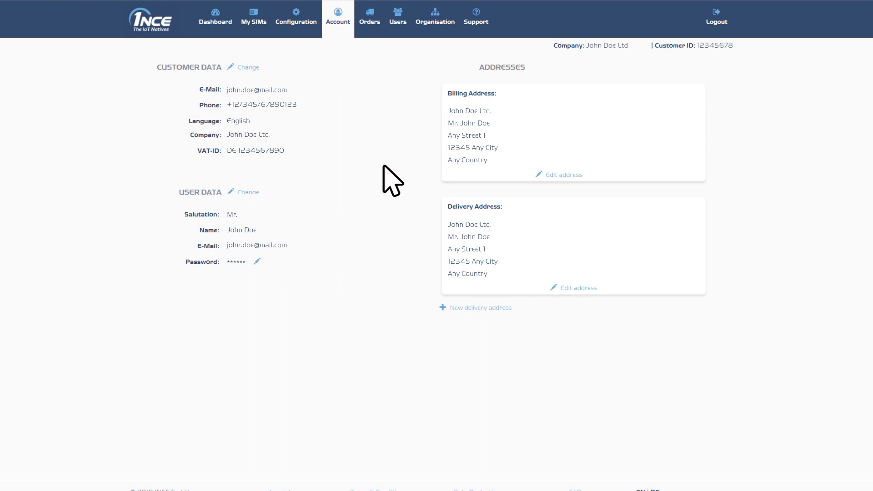
{"action": "mouse_move", "coordinate": [512, 89]}
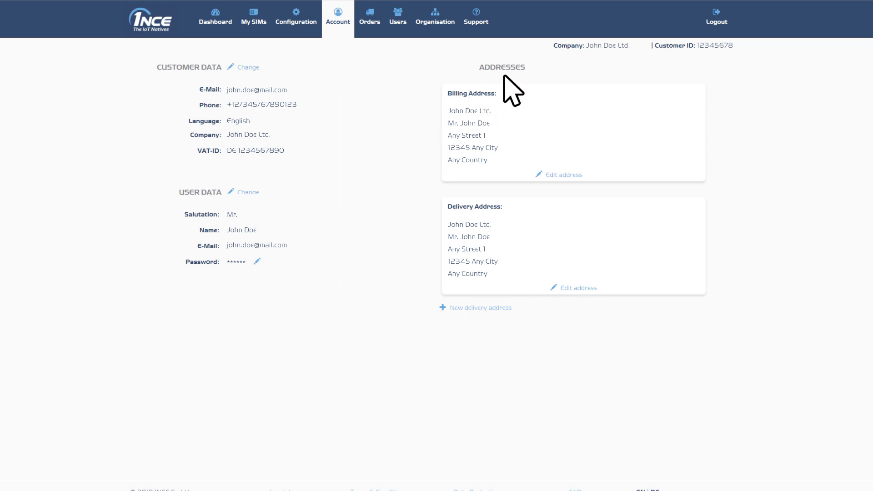
{"action": "mouse_move", "coordinate": [453, 325]}
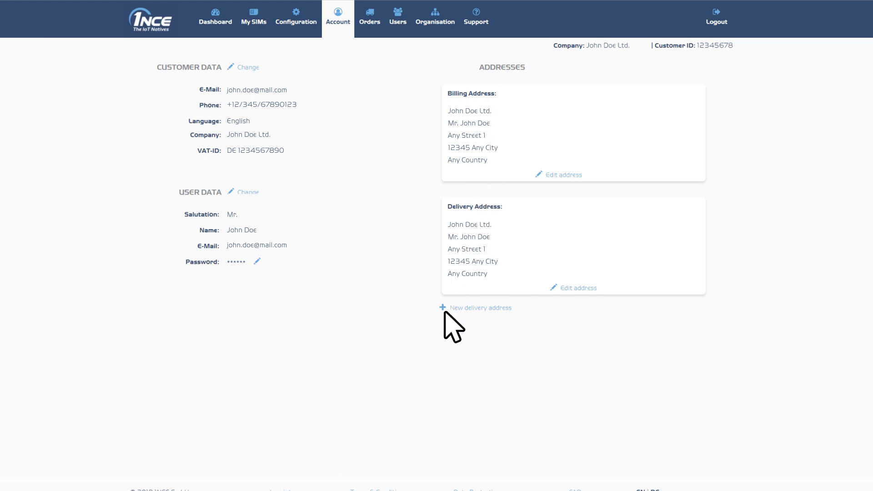
Step: Preview the Create Delivery Address form, close it and go to the order history
{"action": "left_click", "coordinate": [443, 308]}
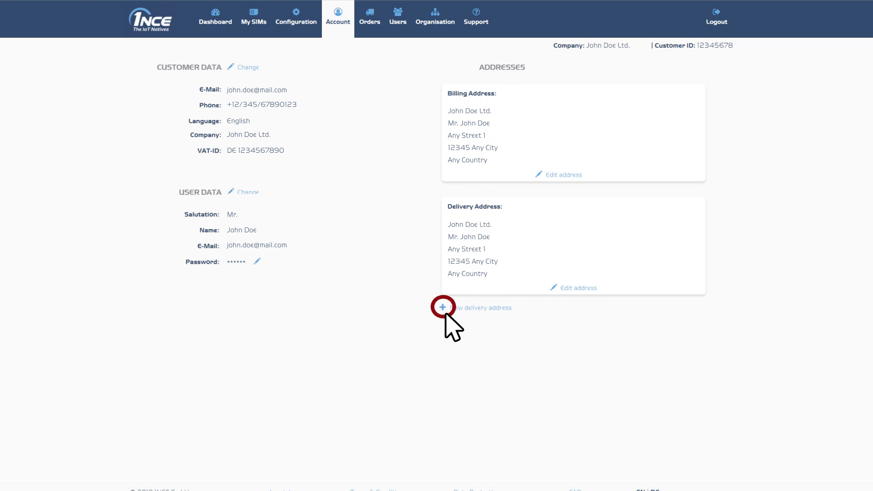
{"action": "left_click", "coordinate": [443, 307]}
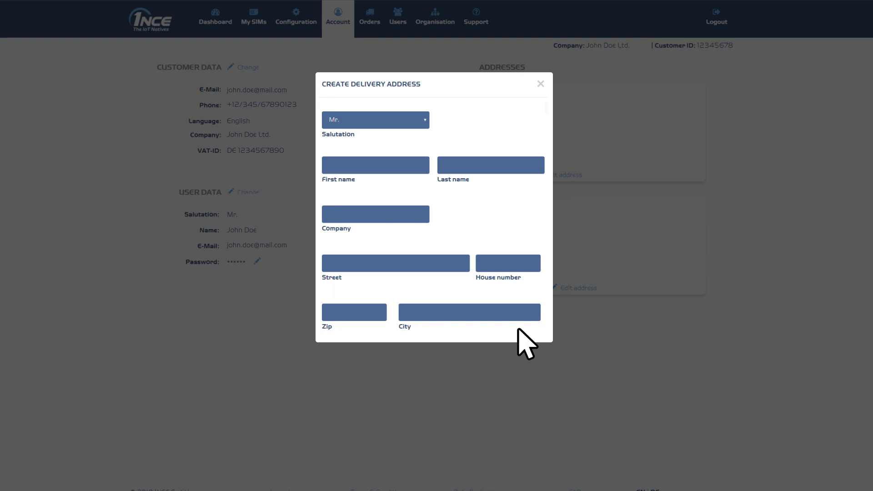
{"action": "left_click", "coordinate": [539, 83]}
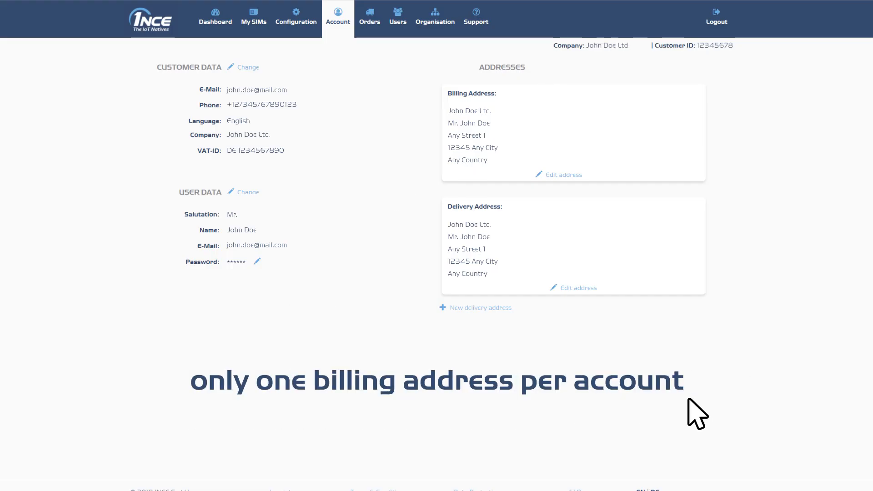
{"action": "left_click", "coordinate": [370, 17]}
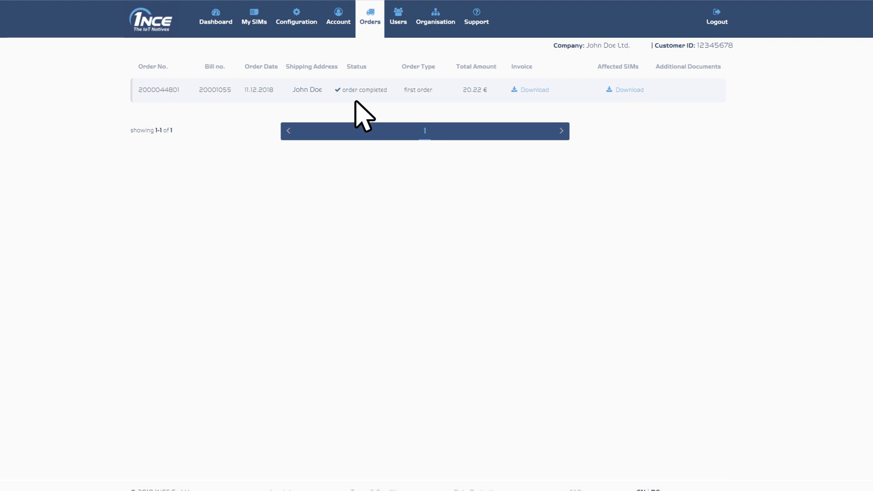
{"action": "mouse_move", "coordinate": [540, 114]}
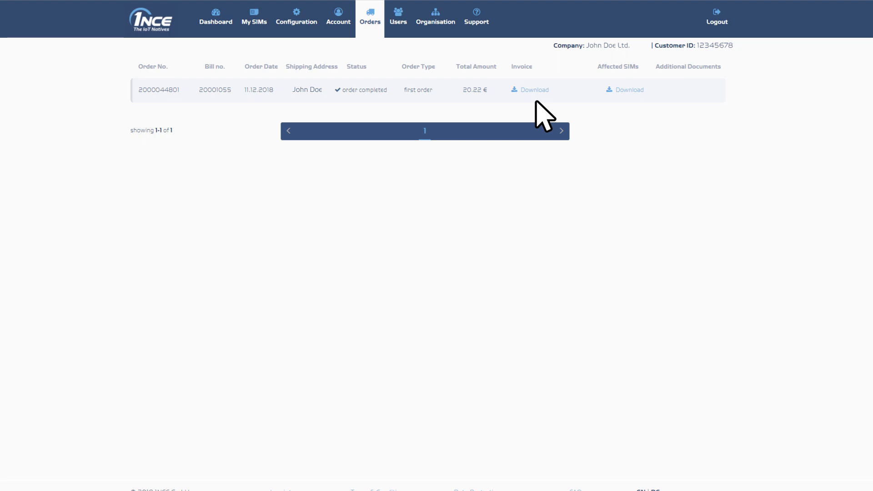
{"action": "mouse_move", "coordinate": [587, 115]}
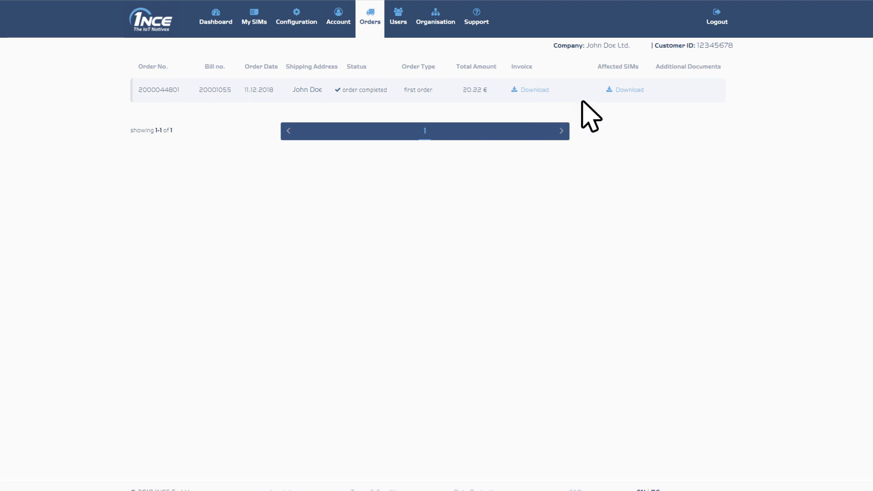
Step: Download the order's affected SIMs spreadsheet with ICCID, IMSI and MSISDN
{"action": "left_click", "coordinate": [625, 90]}
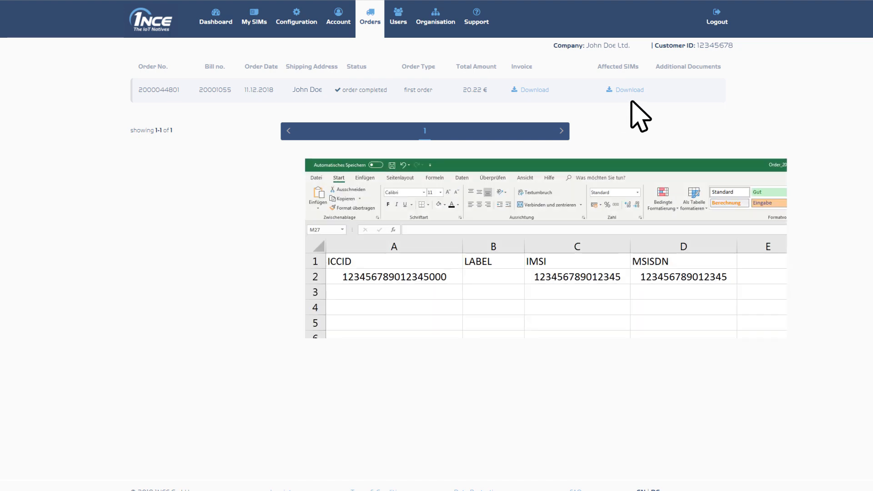
{"action": "mouse_move", "coordinate": [370, 306]}
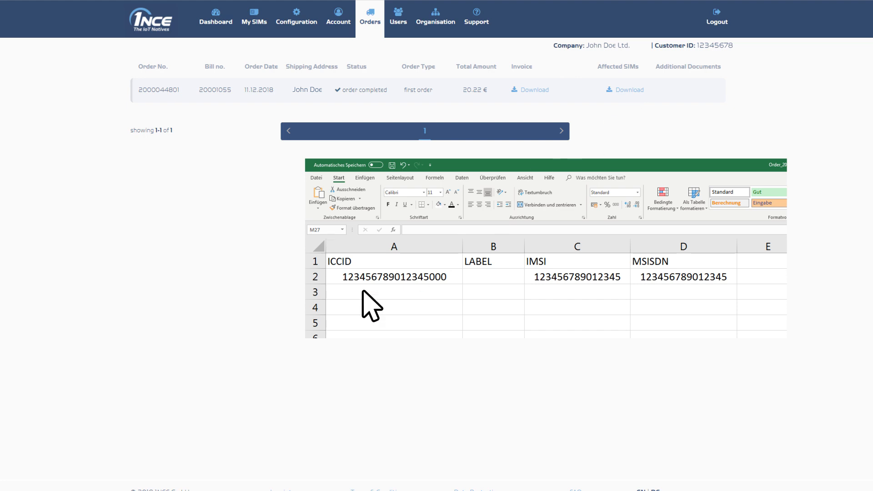
{"action": "mouse_move", "coordinate": [500, 306]}
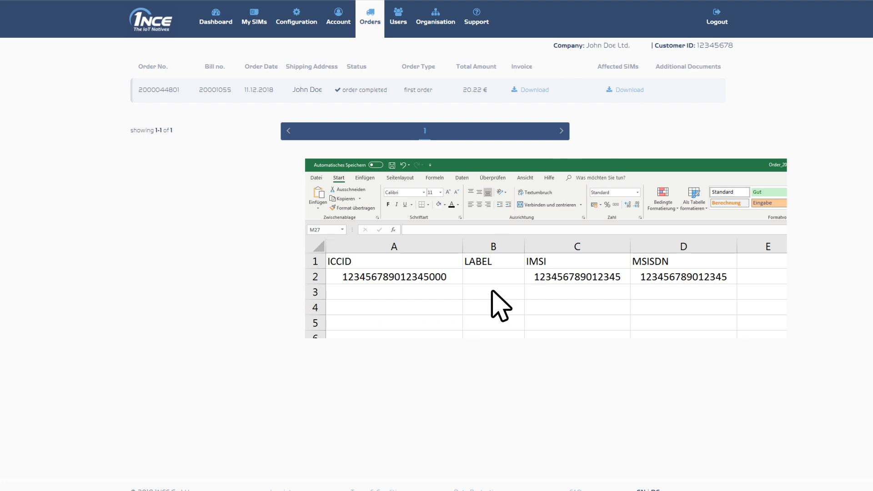
{"action": "mouse_move", "coordinate": [681, 309]}
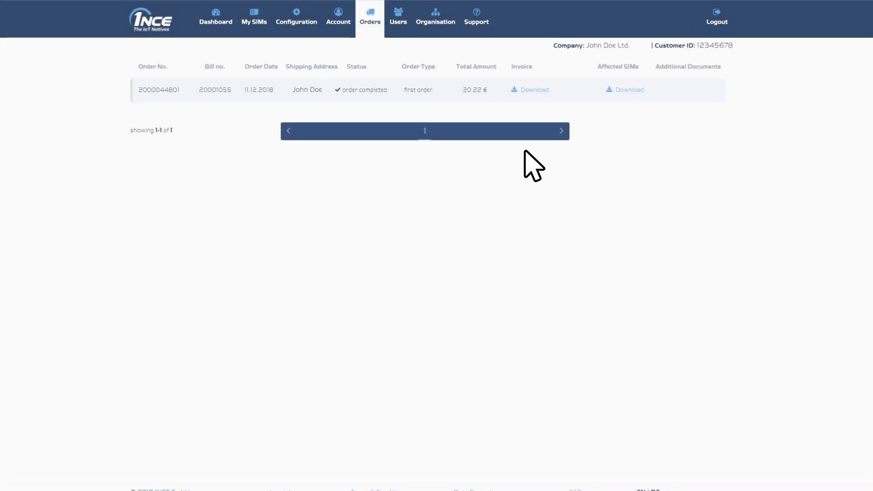
Step: Create a new user with the API role, client ID and secret, and save it
{"action": "left_click", "coordinate": [398, 17]}
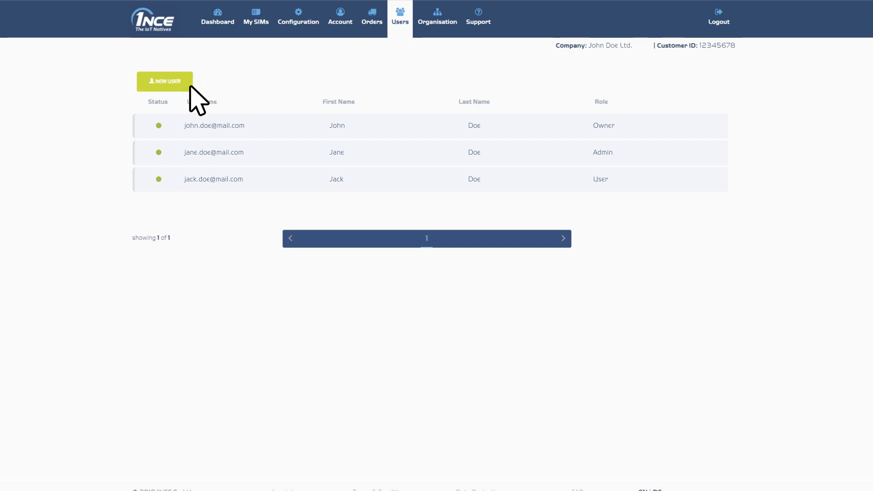
{"action": "left_click", "coordinate": [165, 81]}
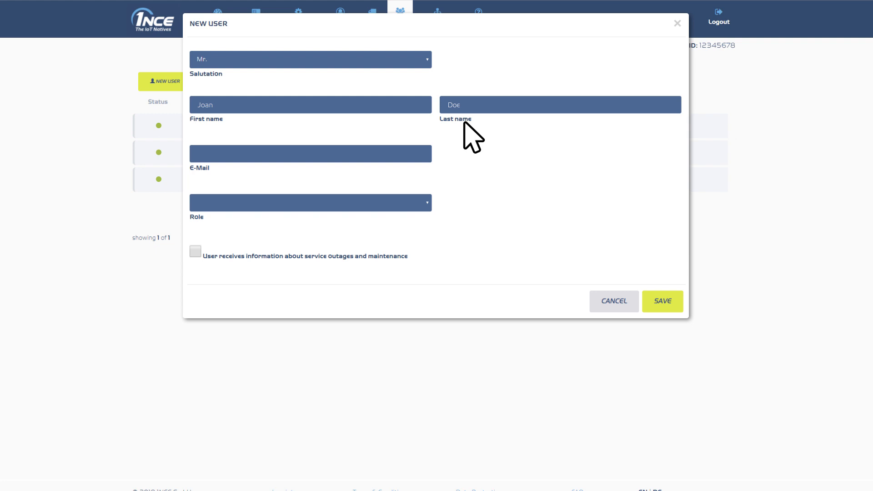
{"action": "left_click", "coordinate": [310, 202]}
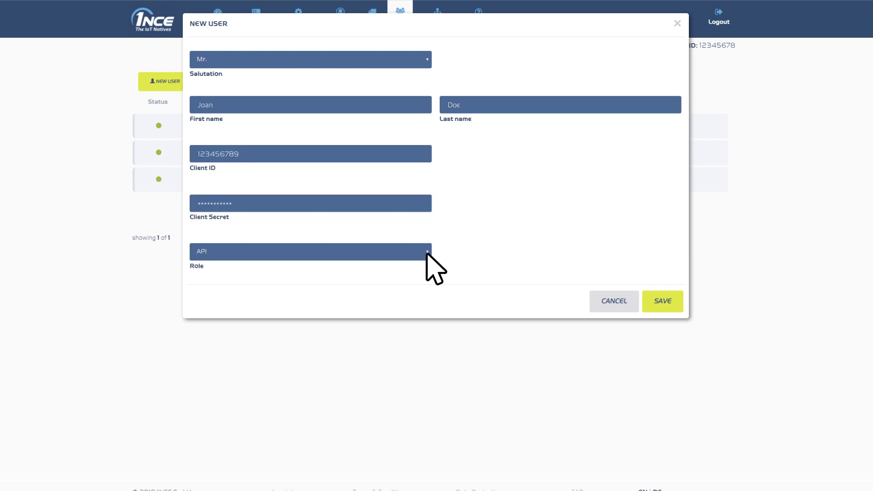
{"action": "mouse_move", "coordinate": [662, 301]}
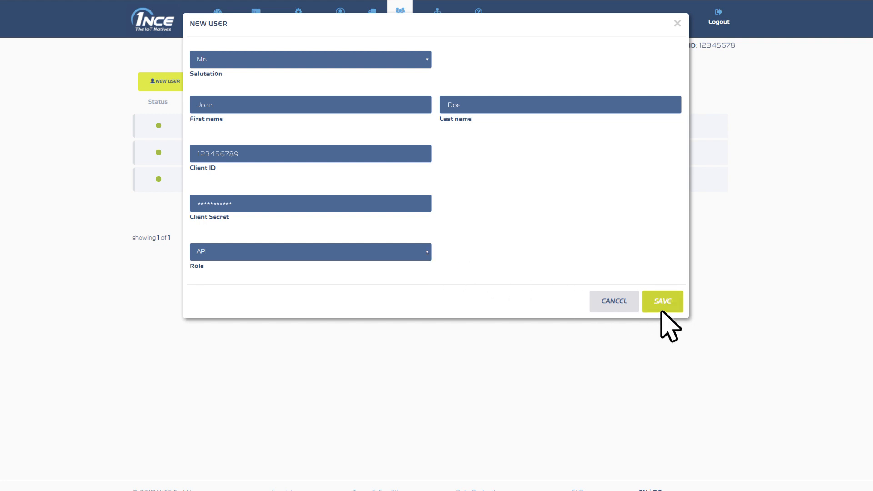
{"action": "left_click", "coordinate": [662, 301]}
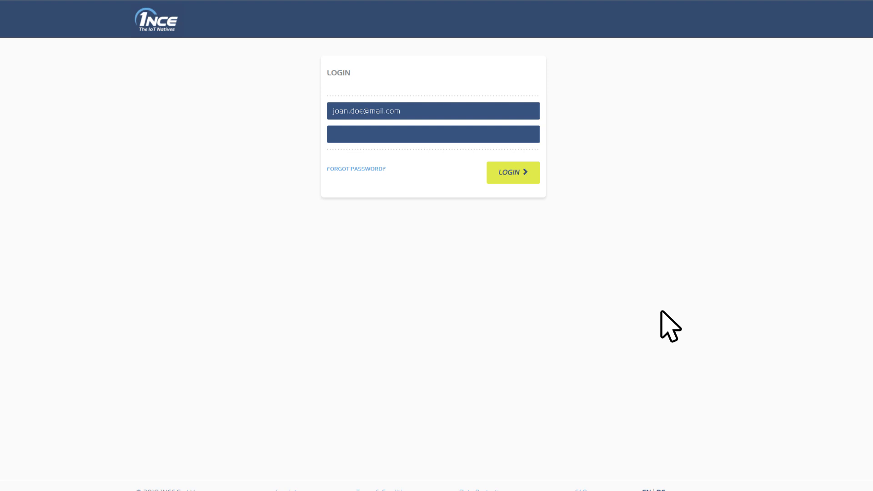
Step: Sign in with the new user's credentials
{"action": "type", "text": "*"}
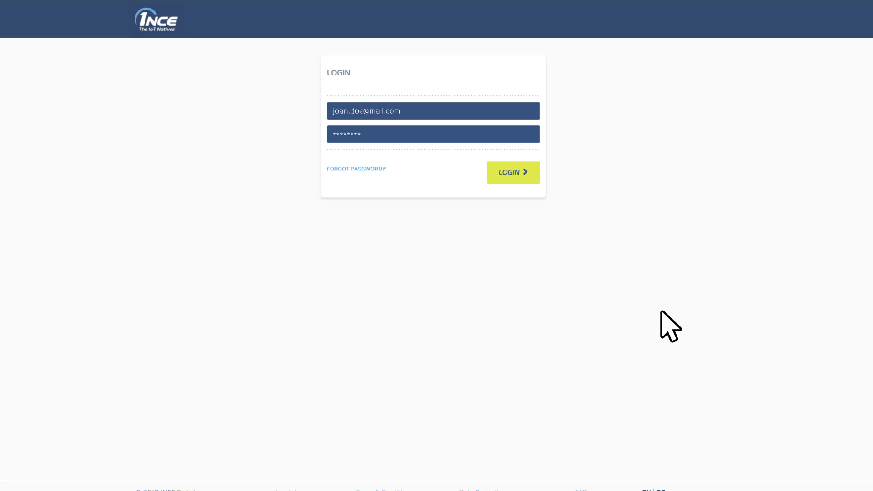
{"action": "left_click", "coordinate": [512, 173]}
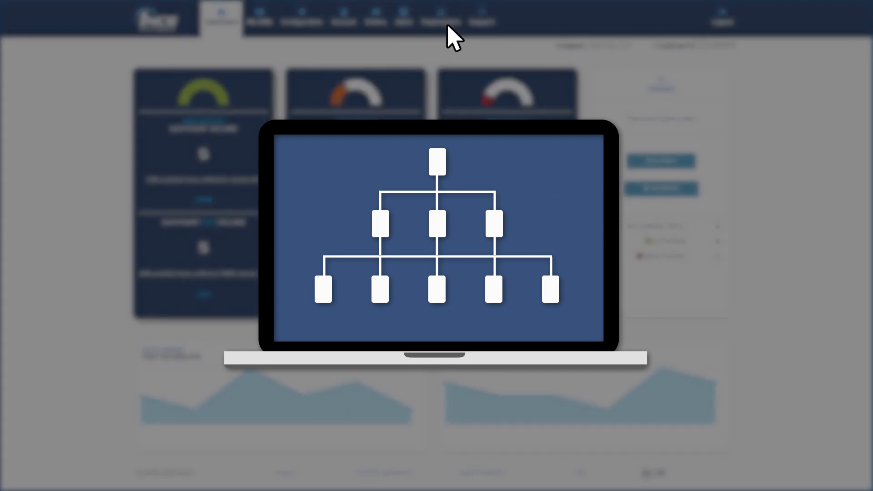
Step: Add a second organisation from the organisations overview
{"action": "left_click", "coordinate": [437, 17]}
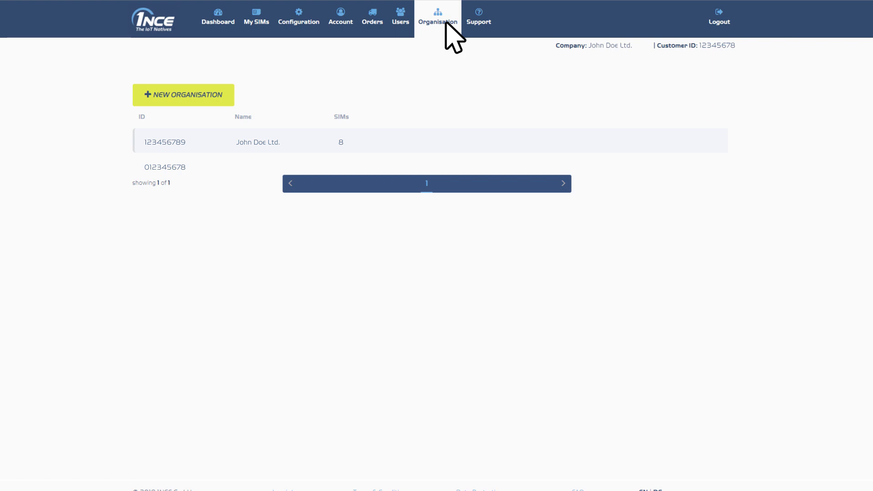
{"action": "left_click", "coordinate": [183, 94]}
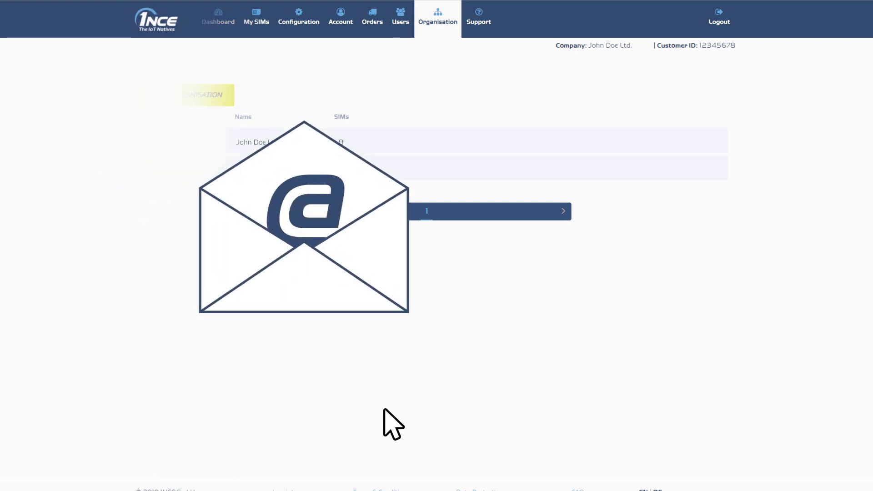
Step: Log out and enter another user's e-mail and password on the login page
{"action": "left_click", "coordinate": [718, 15]}
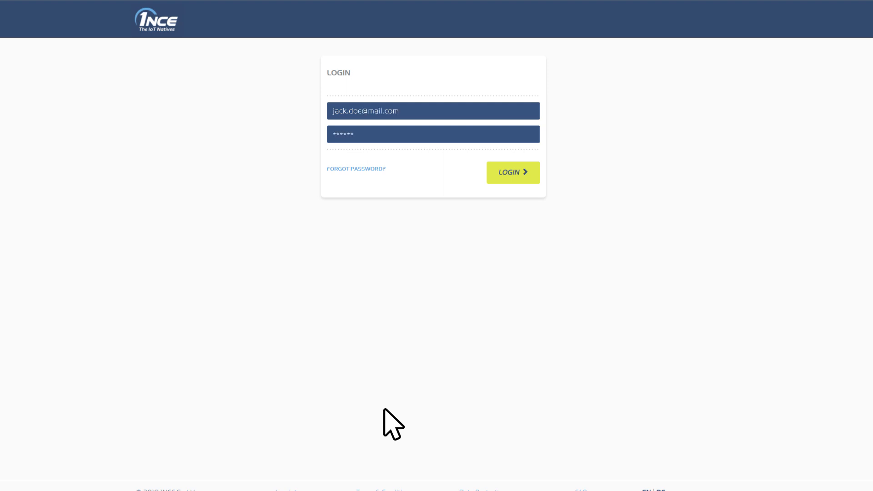
{"action": "type", "text": "**"}
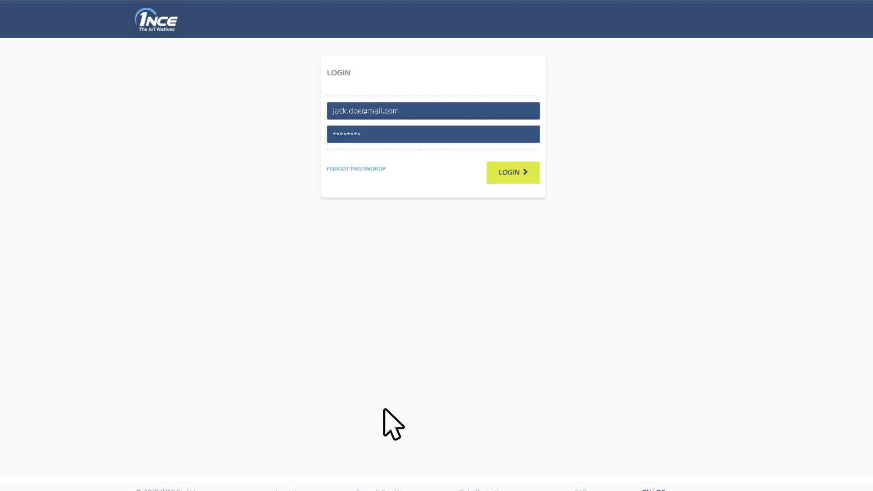
Step: Sign in as the other user and start a new service request from Support
{"action": "left_click", "coordinate": [512, 172]}
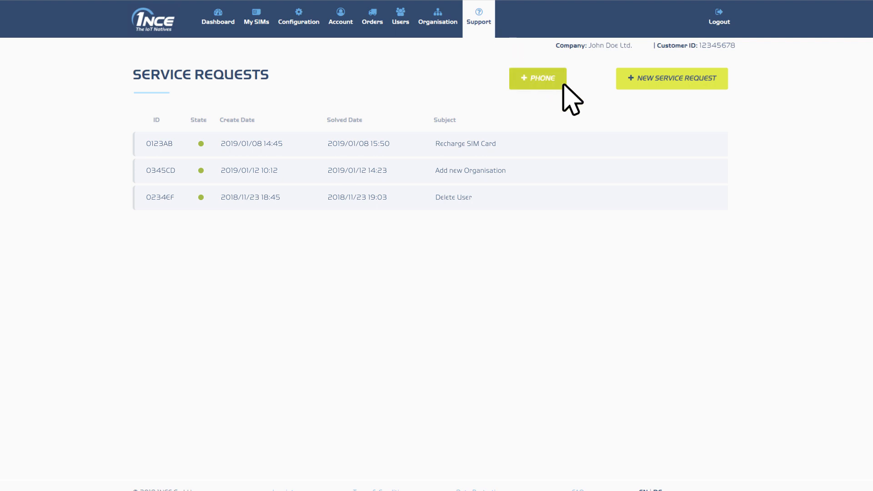
{"action": "mouse_move", "coordinate": [649, 100]}
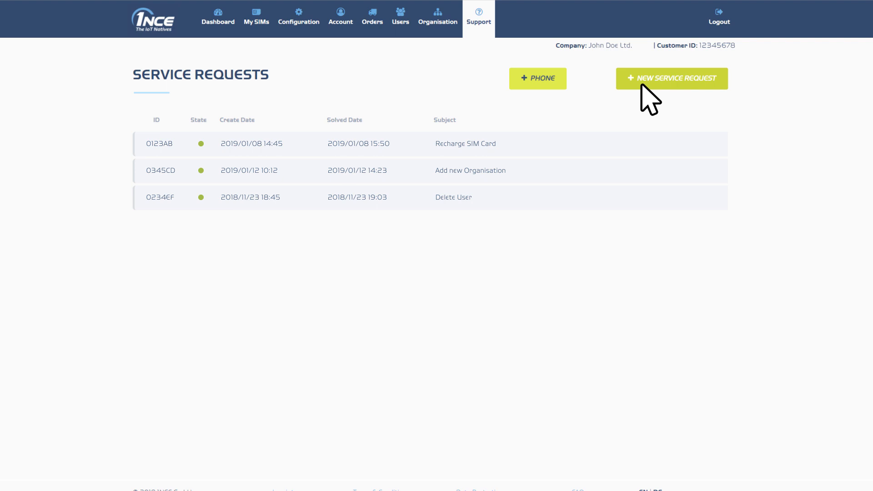
{"action": "left_click", "coordinate": [671, 79]}
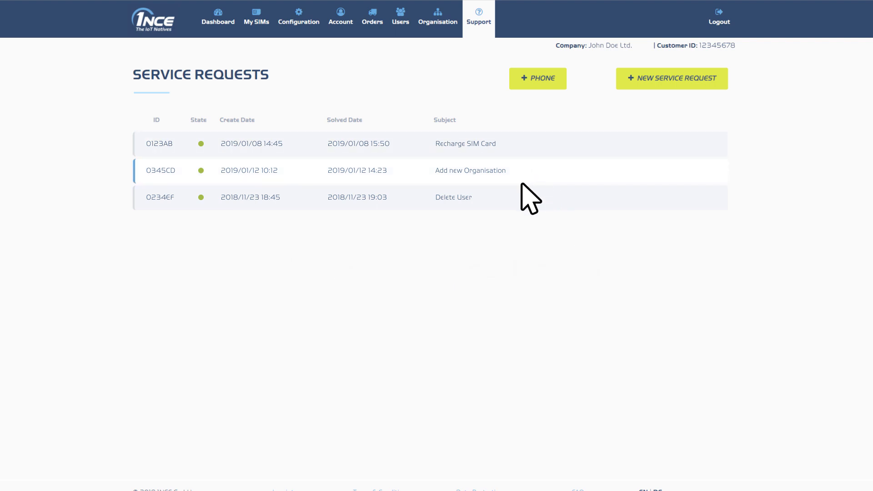
{"action": "mouse_move", "coordinate": [529, 207]}
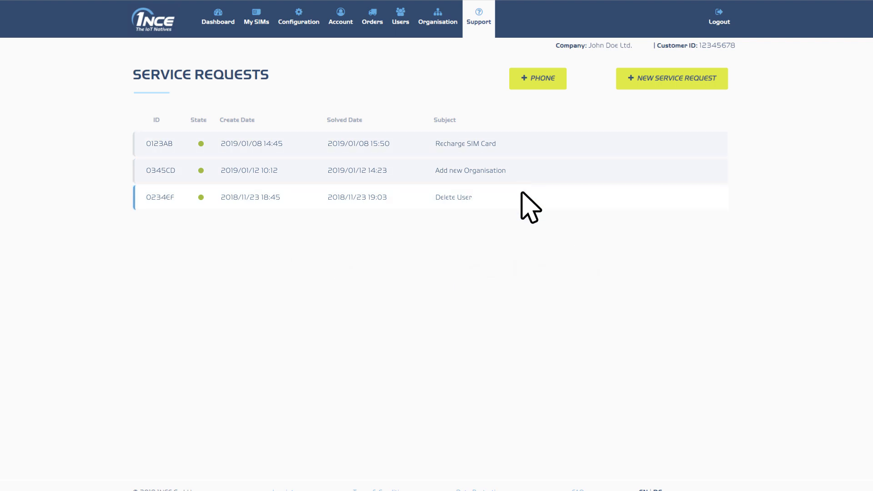